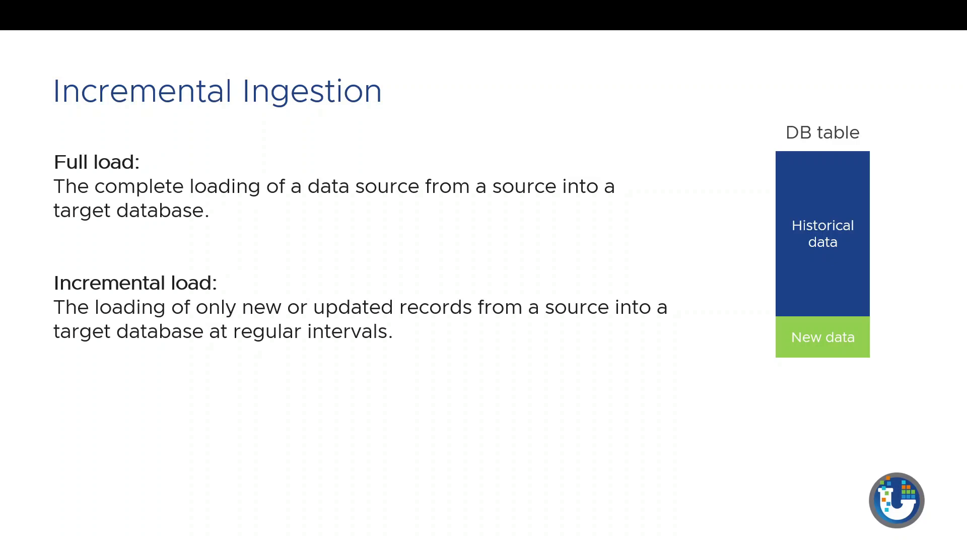
# - Enter 'vdk server --install' to begin installing the local VDK server
pyautogui.press('right')
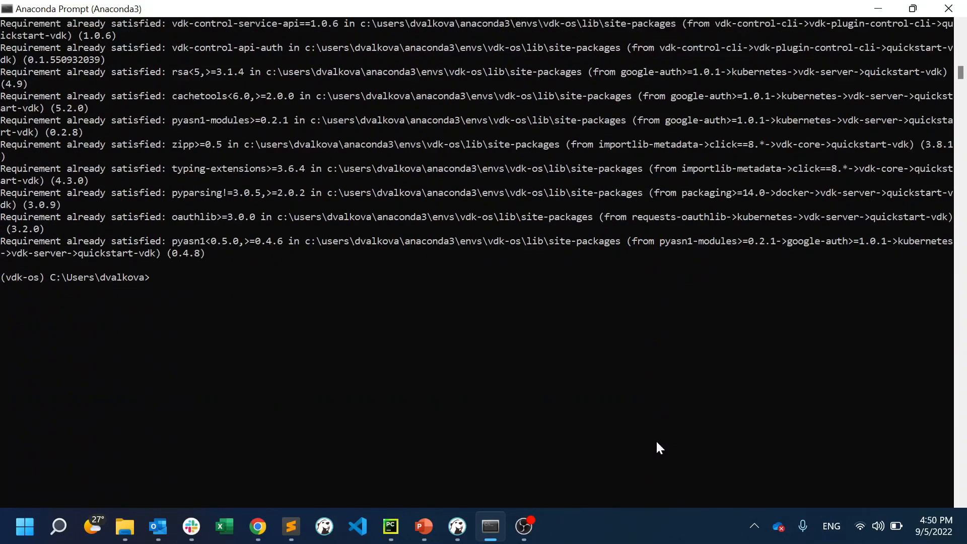
pyautogui.write('vdk serv')
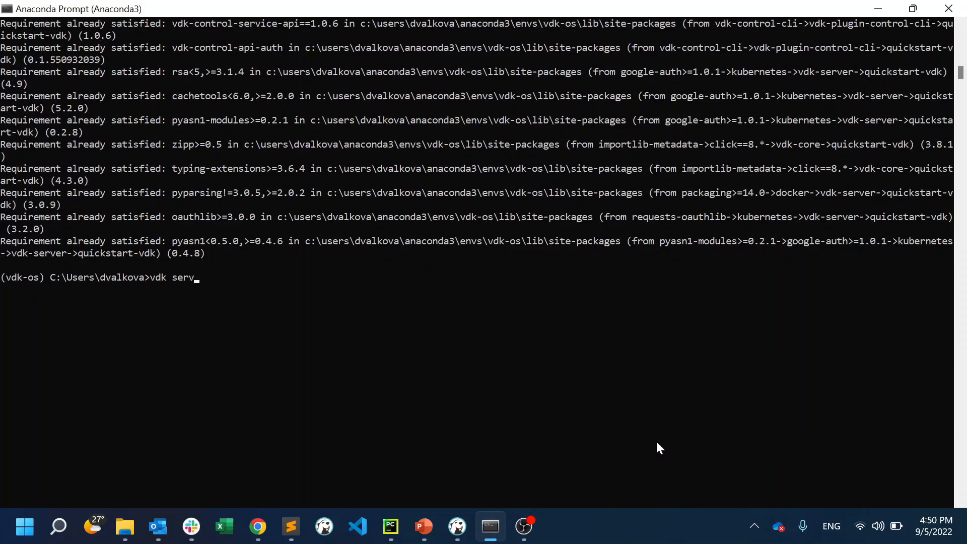
pyautogui.write('er --i')
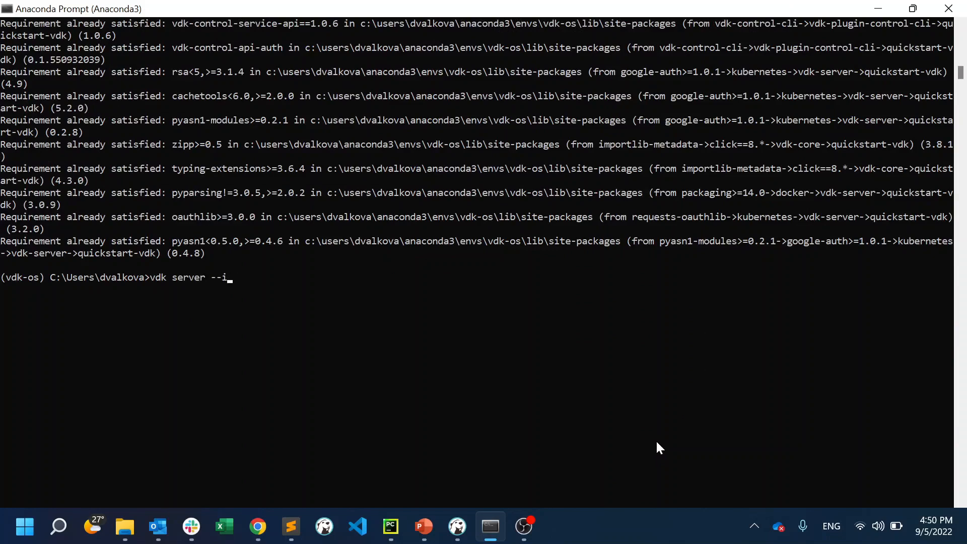
pyautogui.write('nstall')
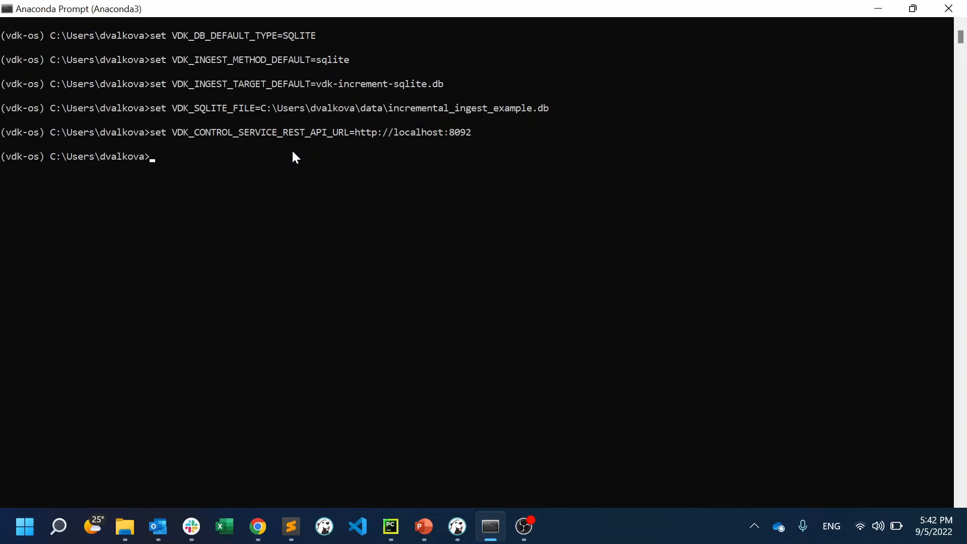
# - View 'vdk create --help', then launch 'vdk create' for a new data job
pyautogui.write('vdk create --')
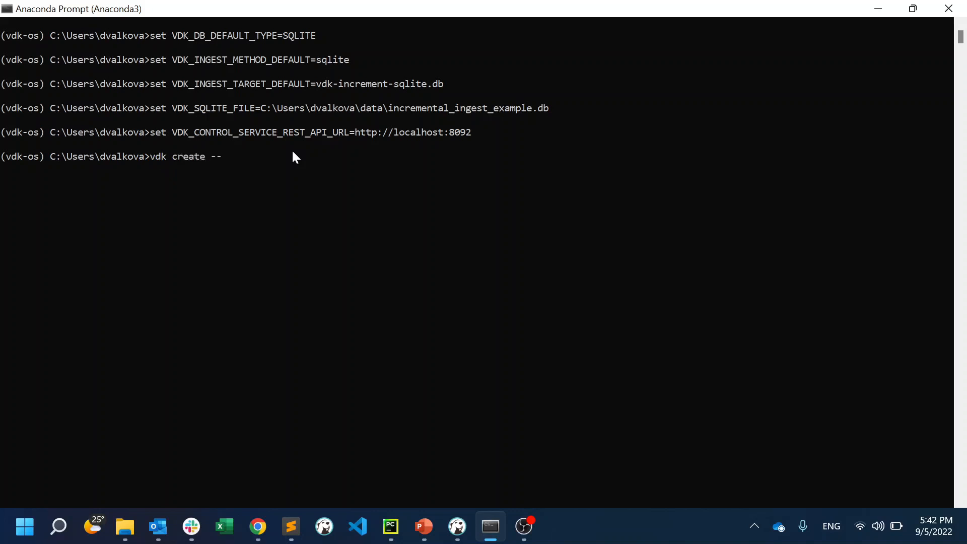
pyautogui.write('help')
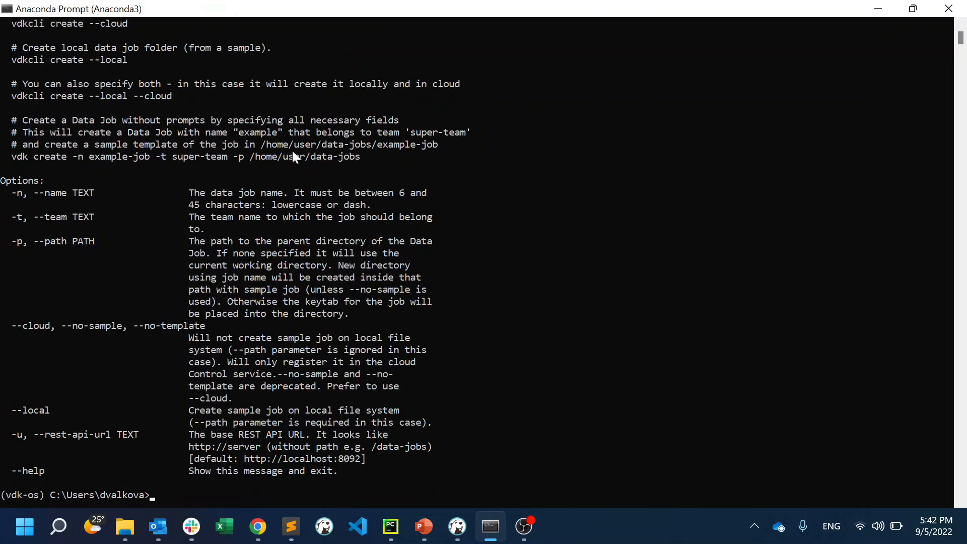
pyautogui.write('vdk c')
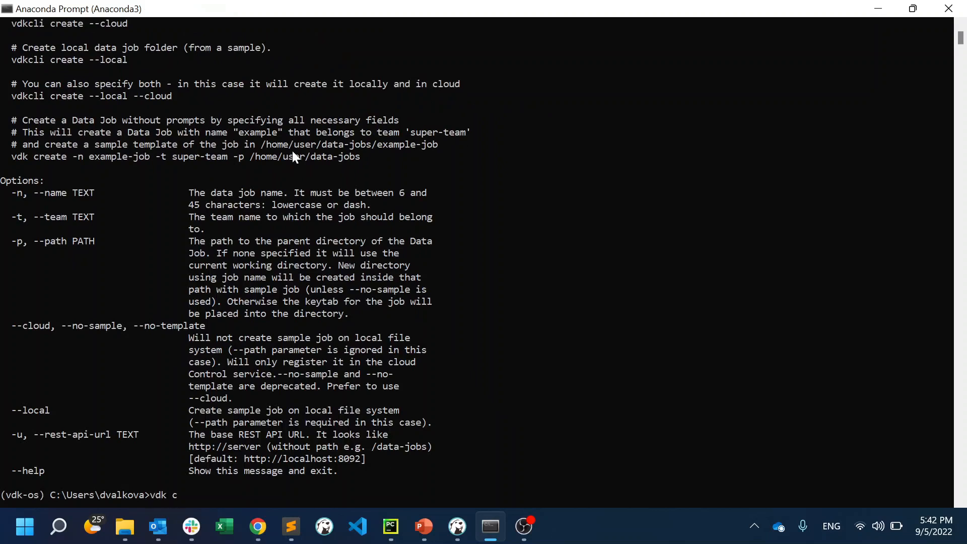
pyautogui.press('enter')
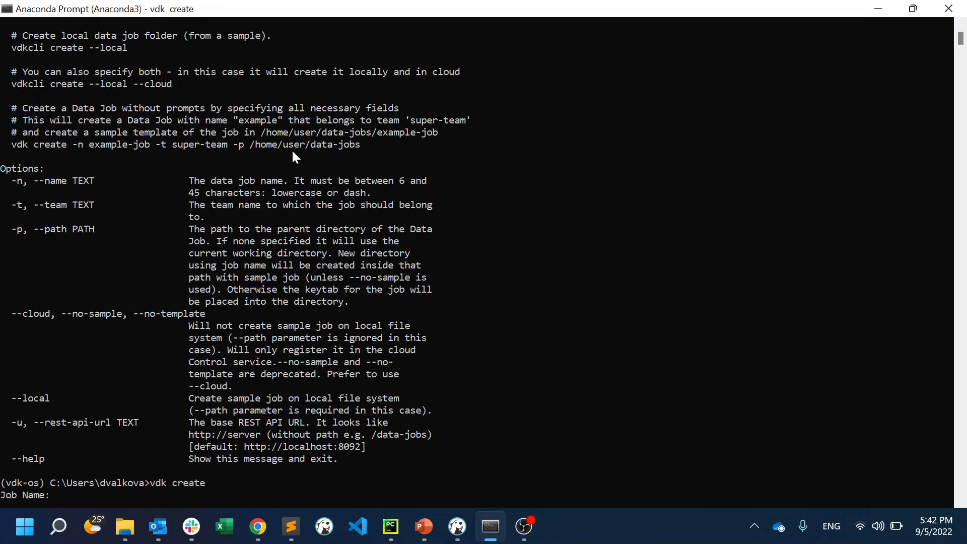
# - Name the new data job 'increm-ingest-example' at the creation prompt
pyautogui.write('increm')
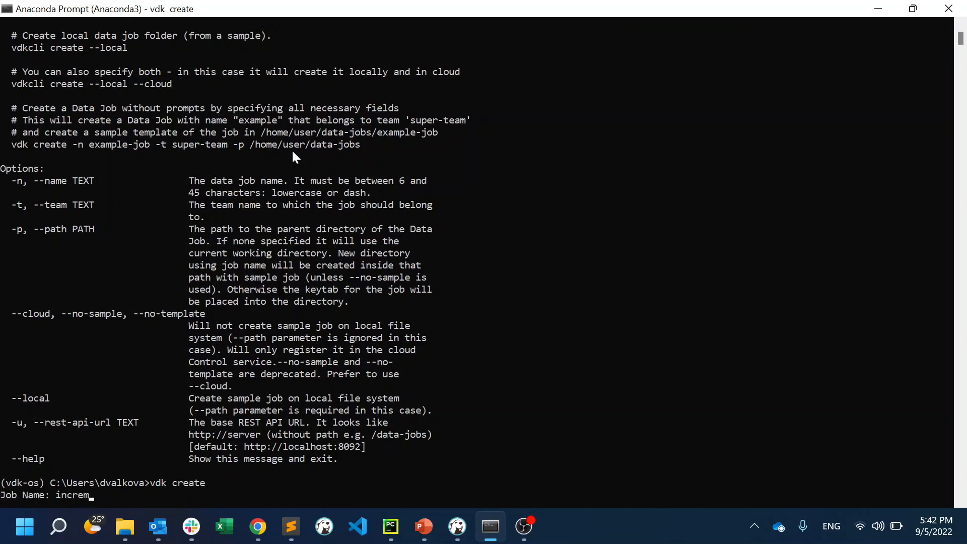
pyautogui.write('-inge')
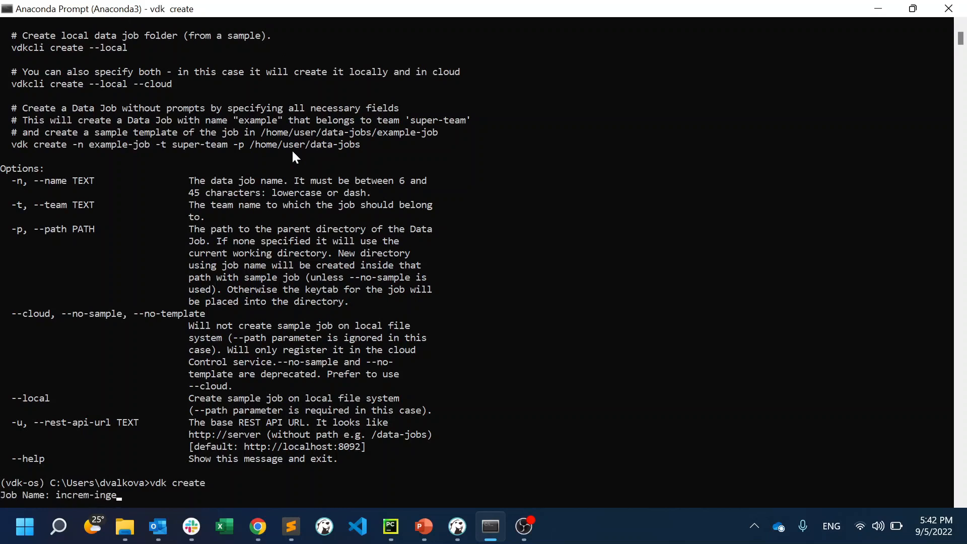
pyautogui.write('st-example')
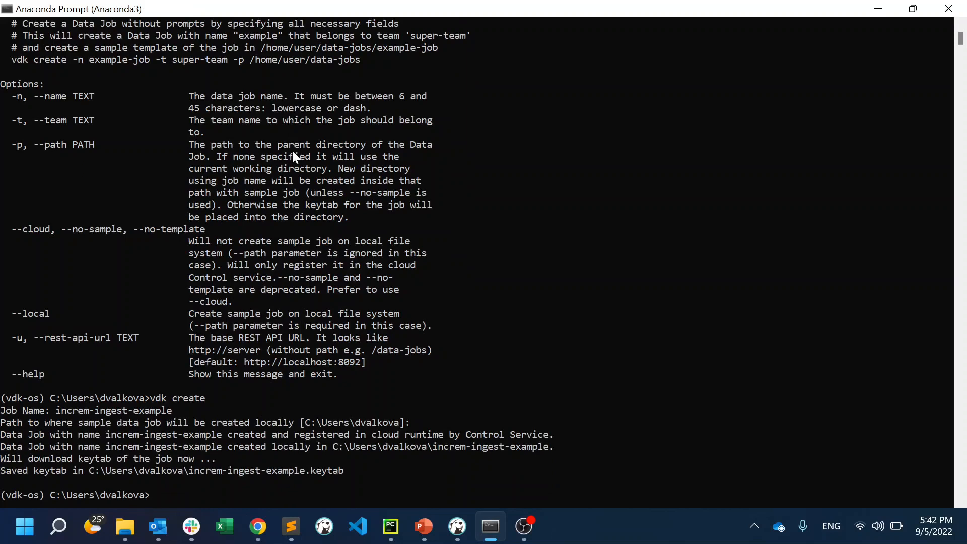
pyautogui.moveTo(675, 538)
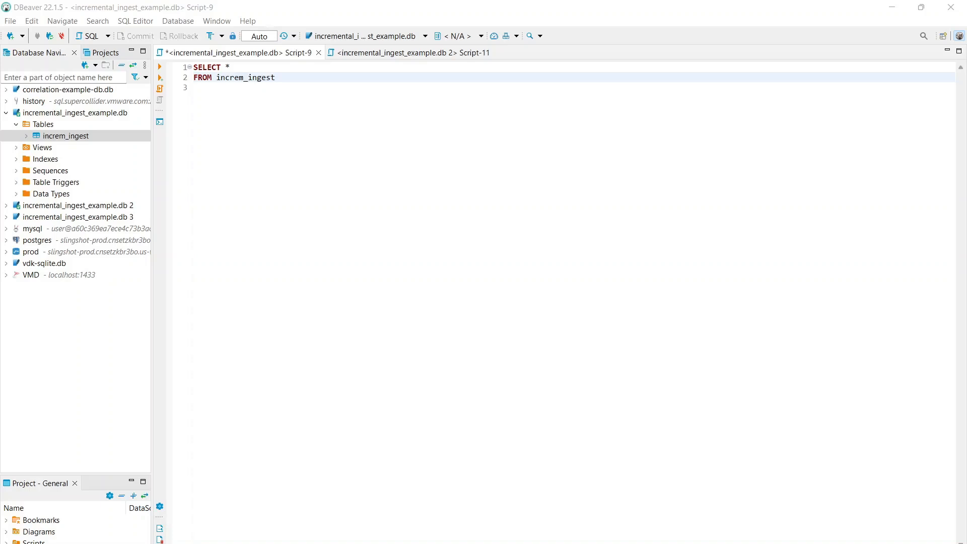
pyautogui.moveTo(257, 79)
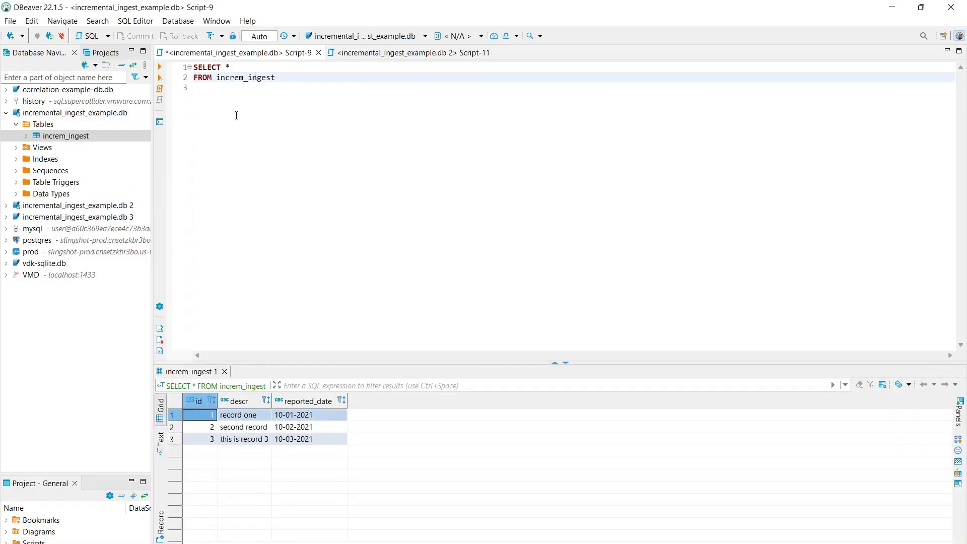
# - Inspect the id, descr and reported_date columns of the three increm_ingest result rows
pyautogui.click(199, 401)
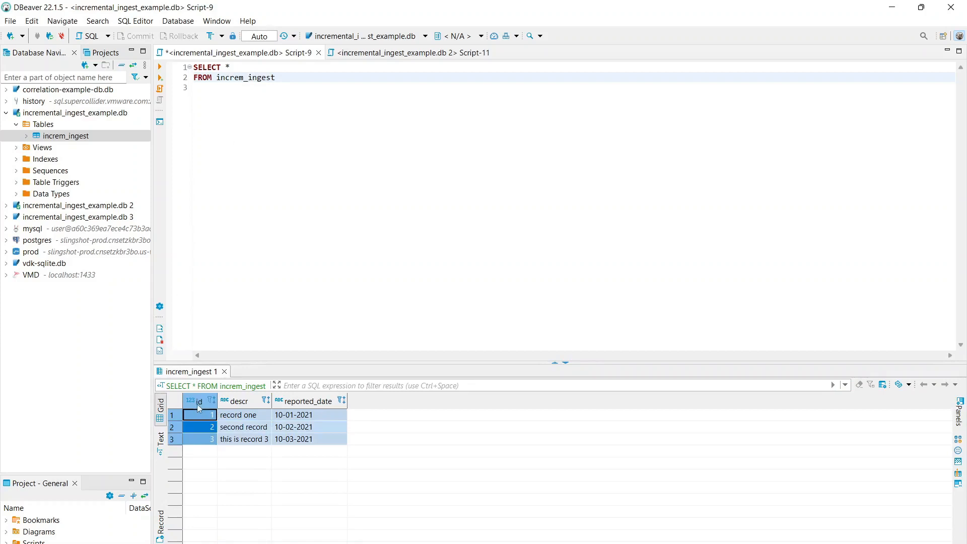
pyautogui.click(241, 414)
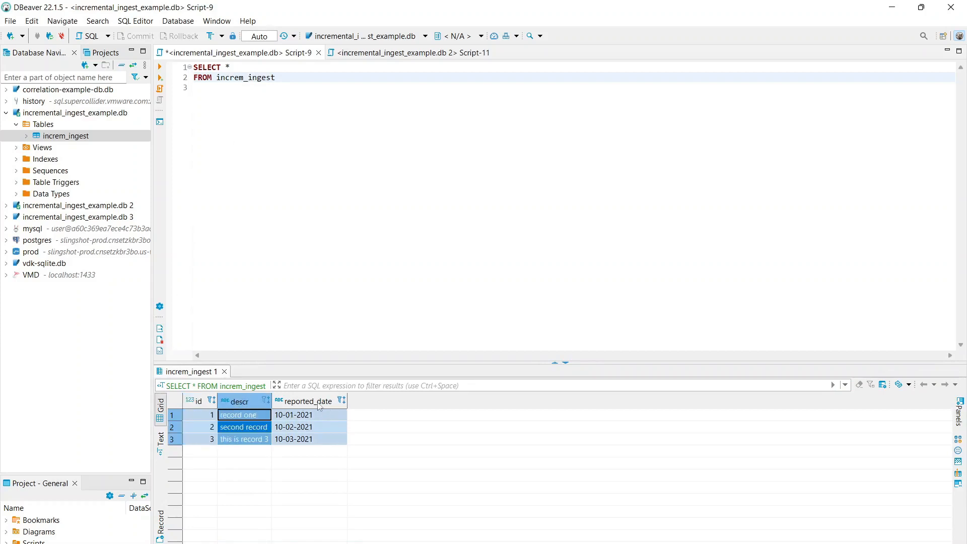
pyautogui.click(308, 401)
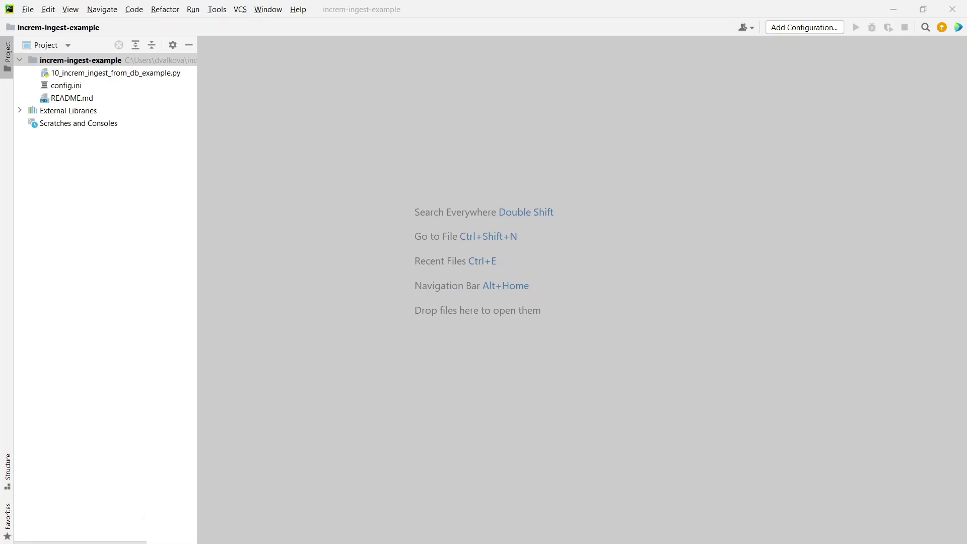
# - Open the job's config.ini and README.md from the increm-ingest-example project folder
pyautogui.click(81, 60)
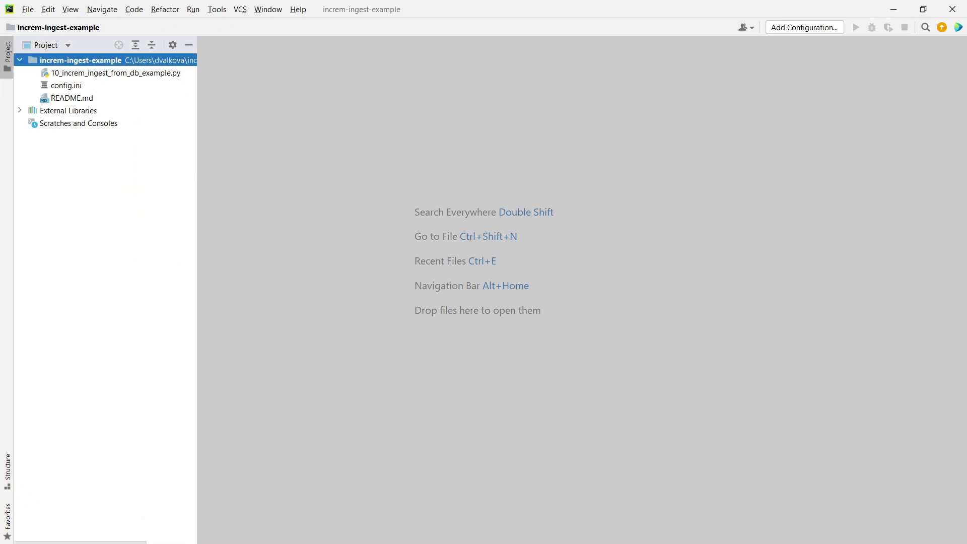
pyautogui.moveTo(278, 372)
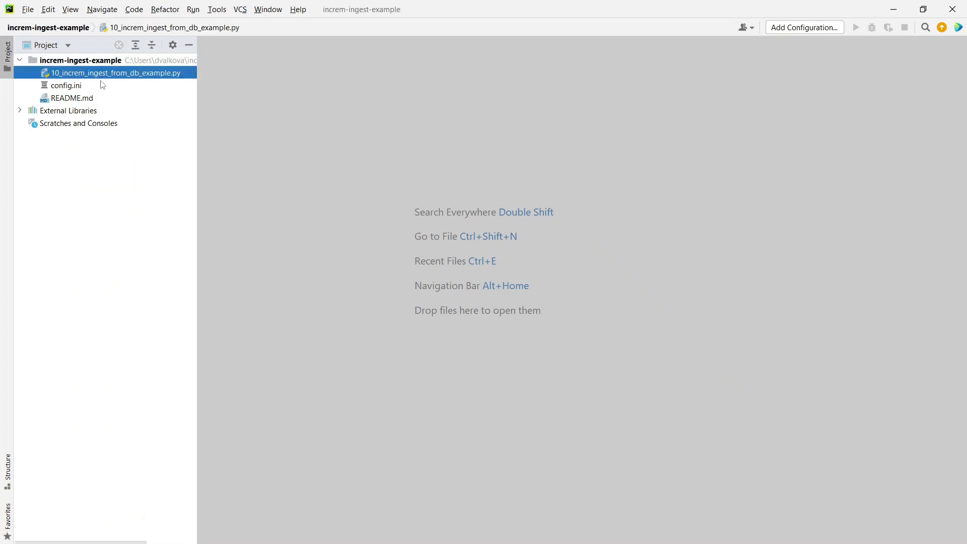
pyautogui.doubleClick(66, 84)
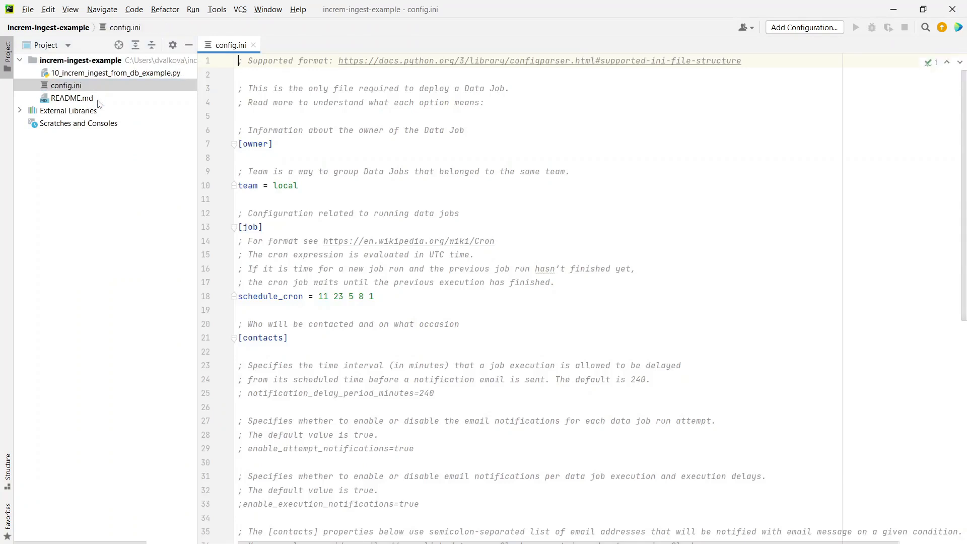
pyautogui.click(71, 97)
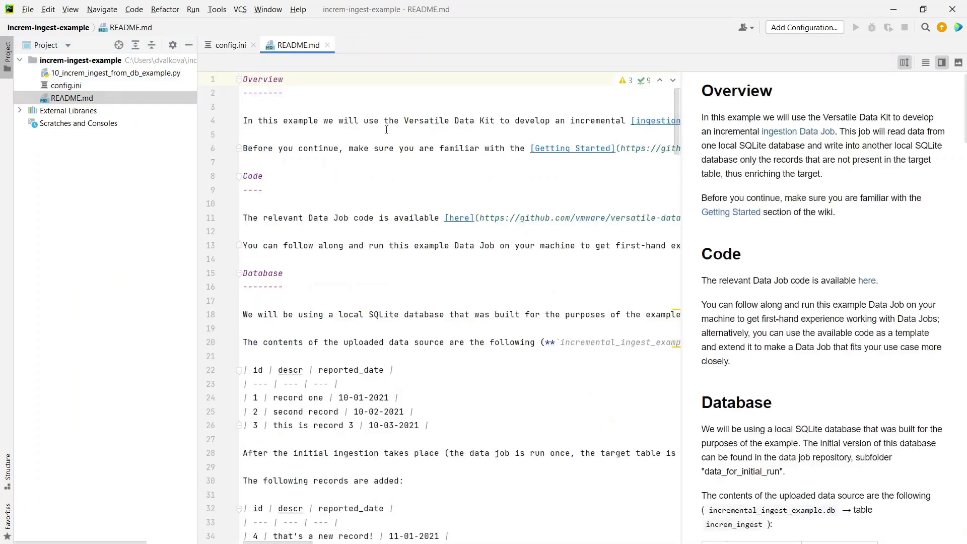
pyautogui.click(115, 72)
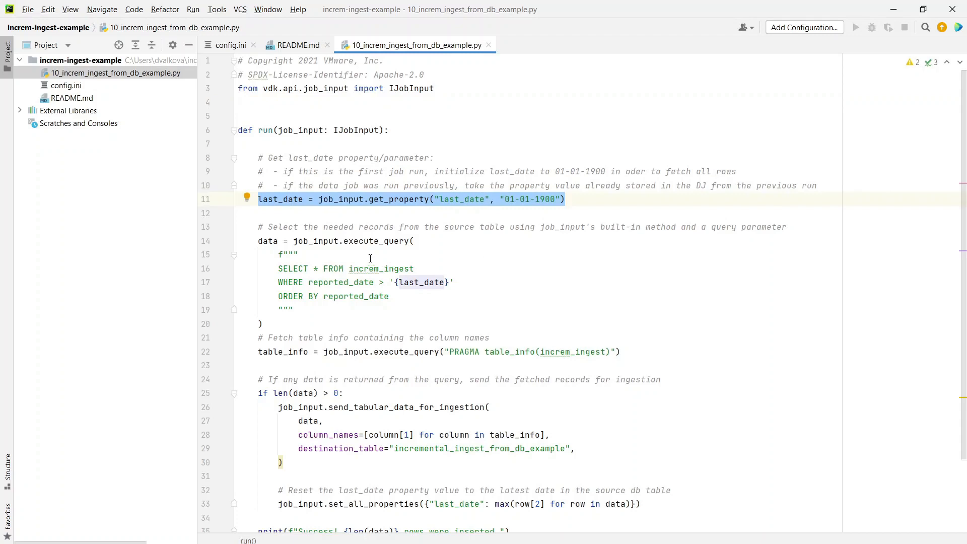
pyautogui.moveTo(253, 238)
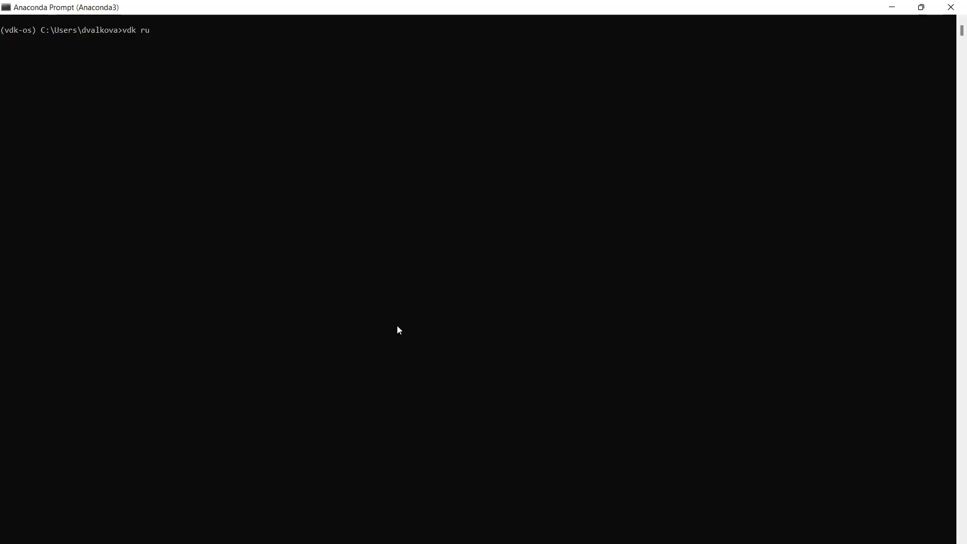
# - Run 'vdk run increm-ingest-example' and scroll the log to the 3-rows-inserted summary
pyautogui.write('n increm-ingest-example')
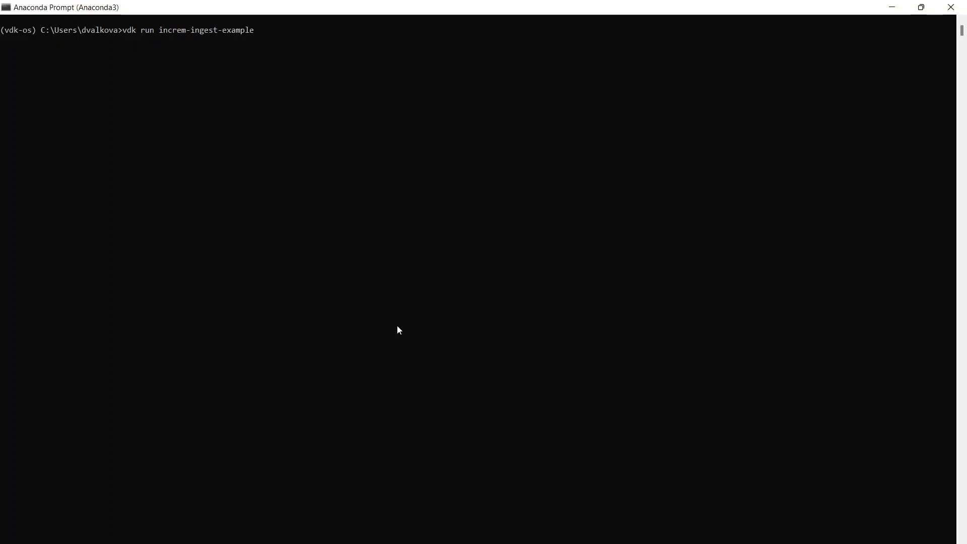
pyautogui.press('enter')
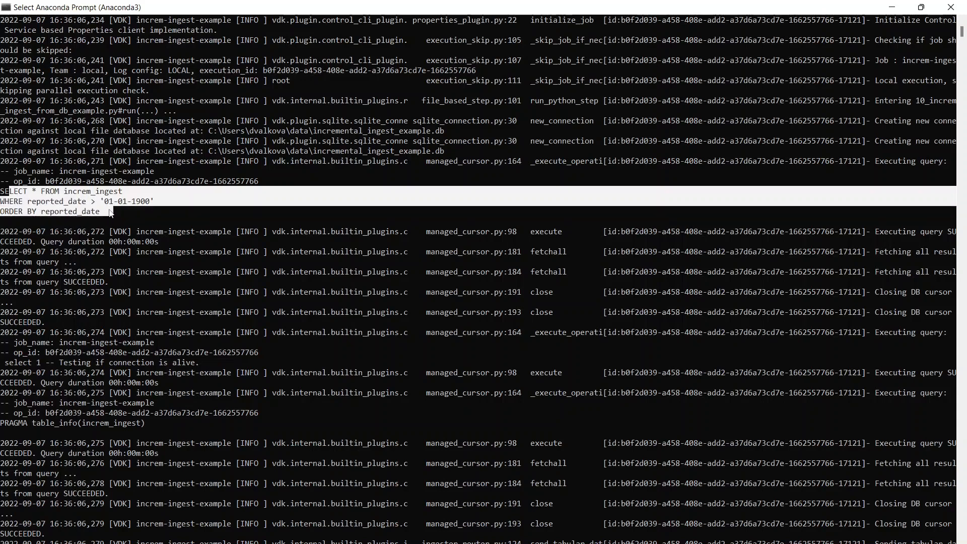
pyautogui.scroll(-3)
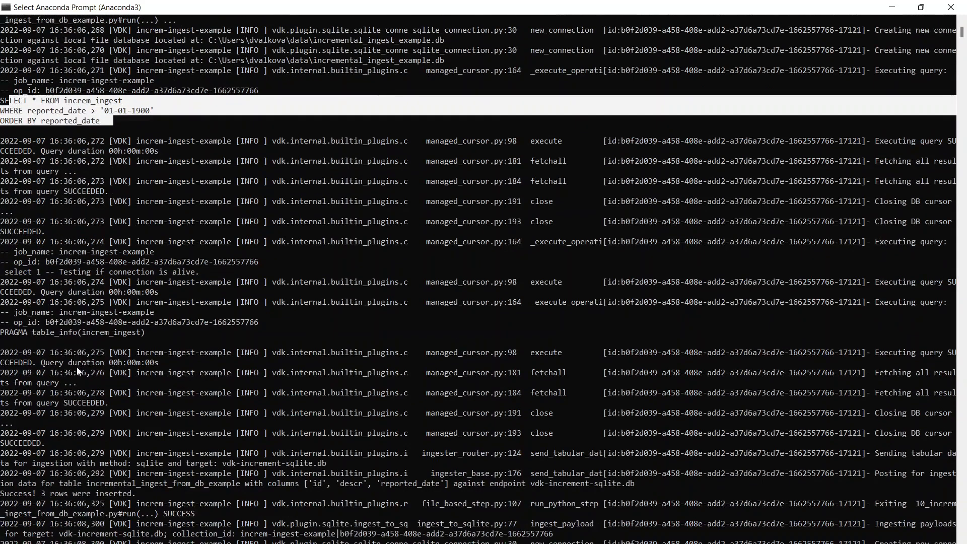
pyautogui.scroll(-3)
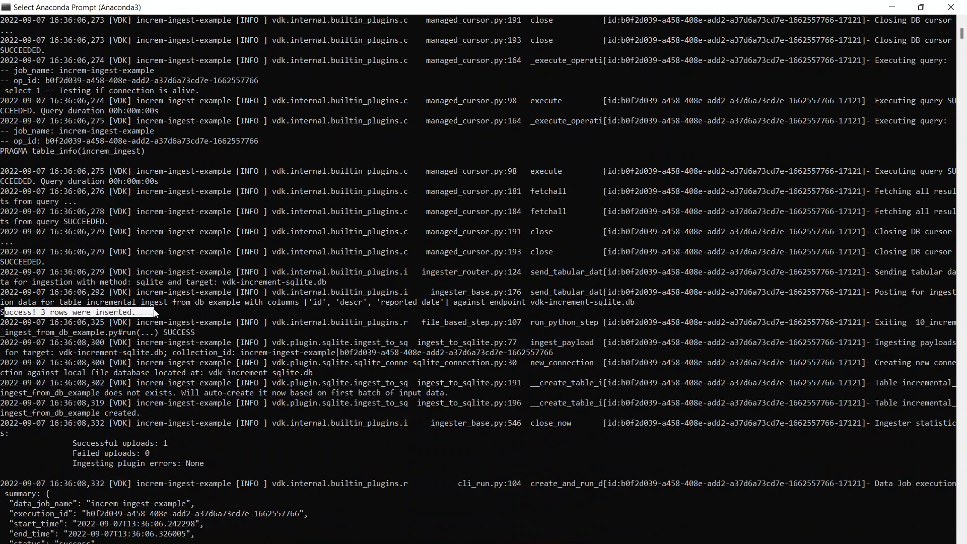
pyautogui.moveTo(220, 391)
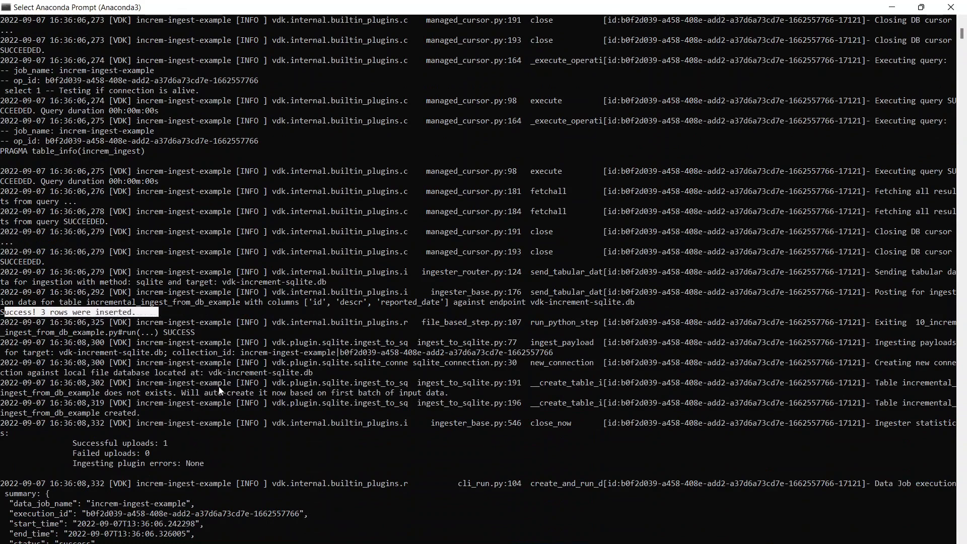
pyautogui.scroll(-3)
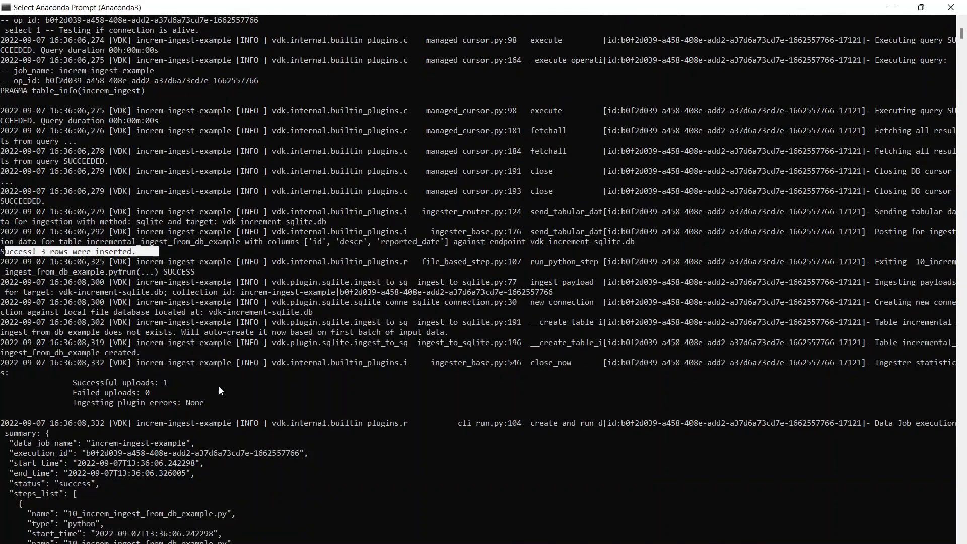
pyautogui.scroll(-3)
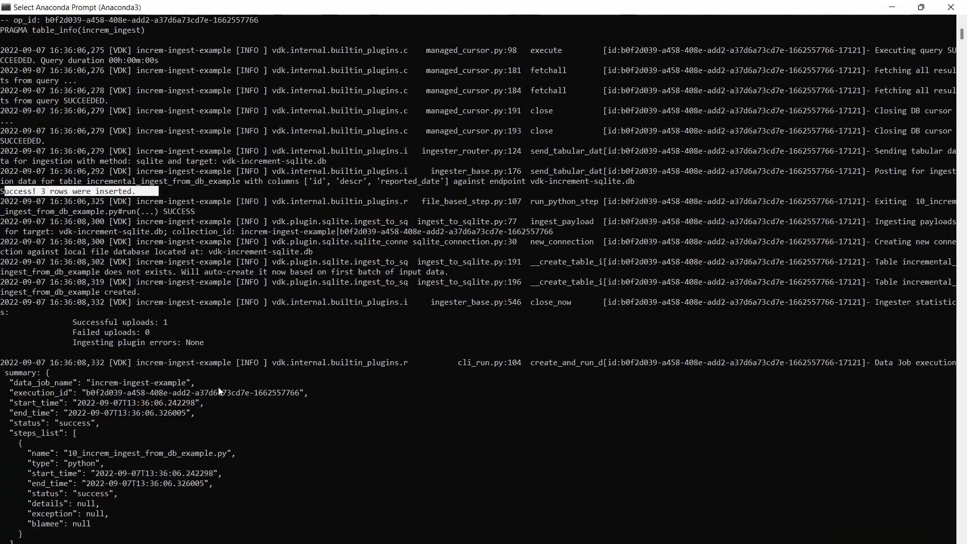
pyautogui.scroll(-3)
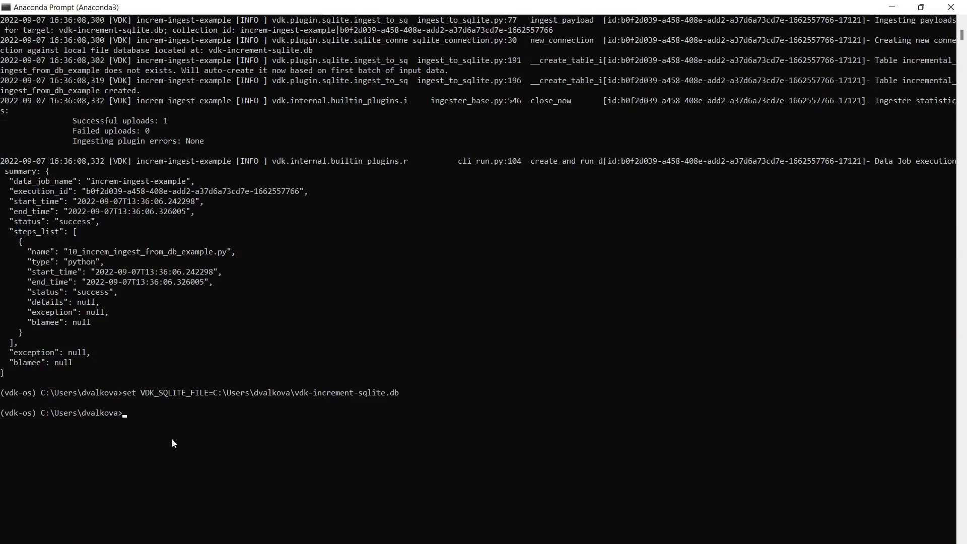
# - Query the incremental_ingest_from_db_example target table with vdk sqlite-query
pyautogui.write('vdk sqlite-query -q "SELECT * FROM incremental_ingest_from_db_example"')
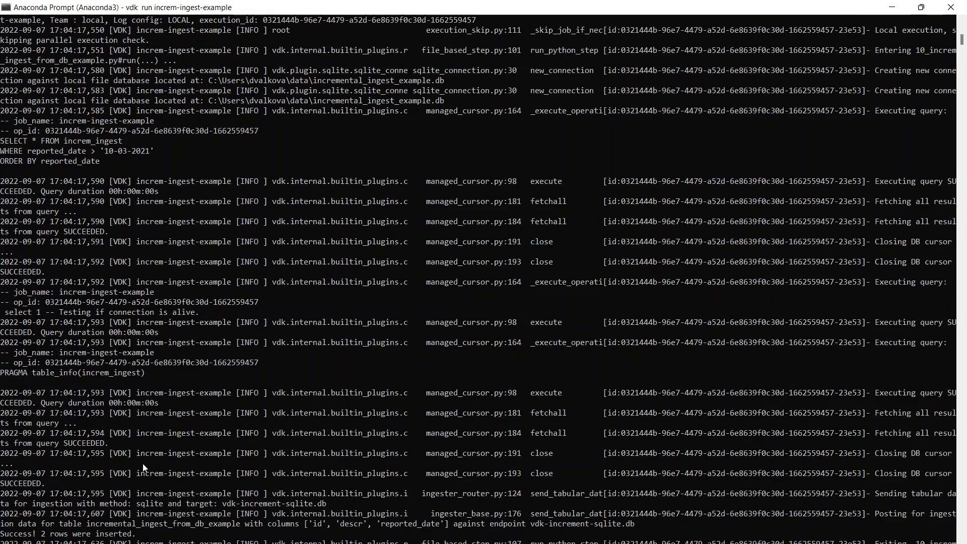
# - Scroll the second run's log and highlight the query using the stored last_date '10-03-2021'
pyautogui.scroll(-3)
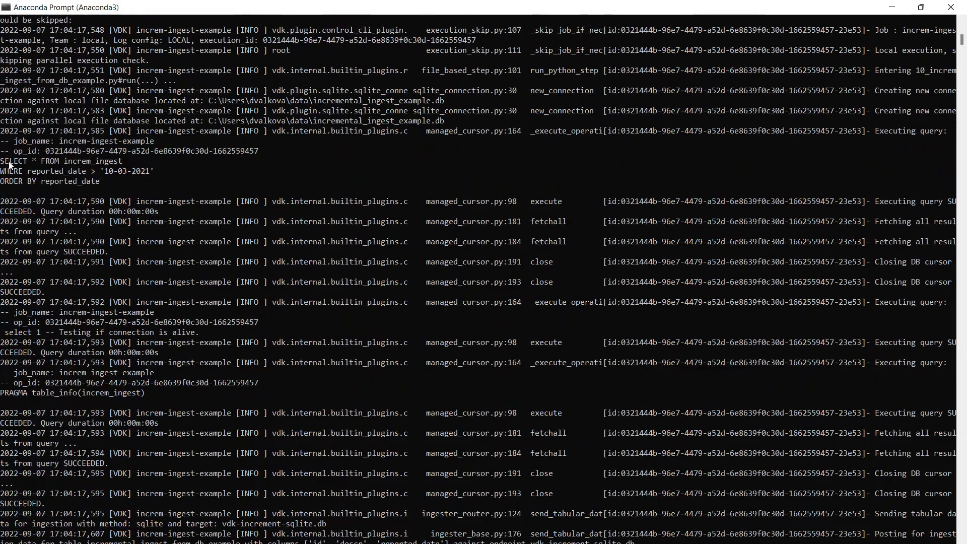
pyautogui.moveTo(3, 160); pyautogui.dragTo(142, 181)
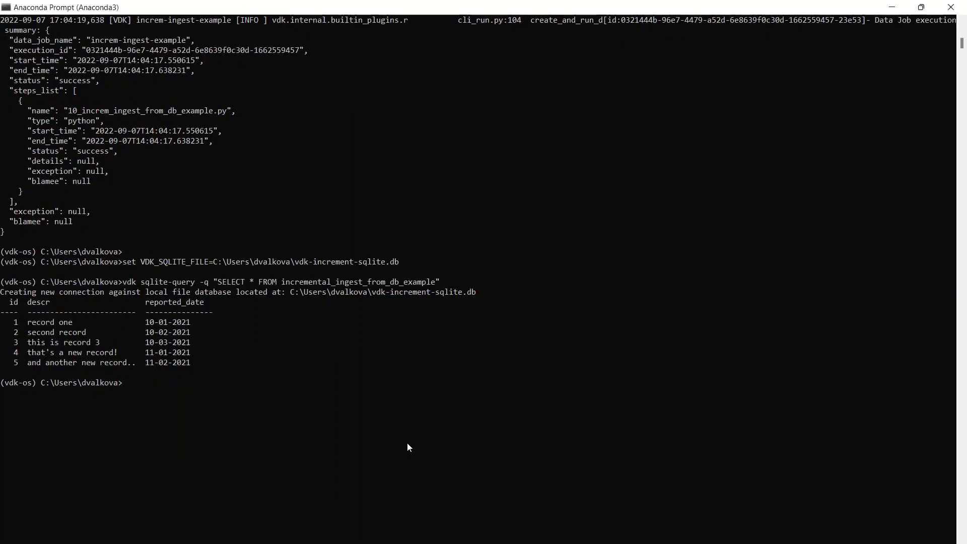
# - Enter 'vdk properties --help' to show the job properties command options
pyautogui.write('vdk properti')
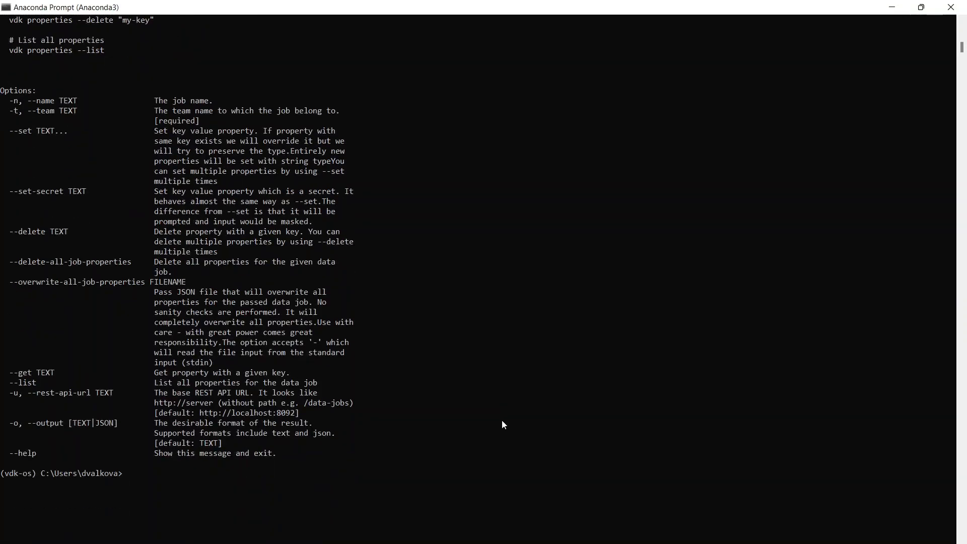
# - Run 'vdk properties --list' and supply job name increm-ingest-example at its prompt
pyautogui.write('vdk properties --list')
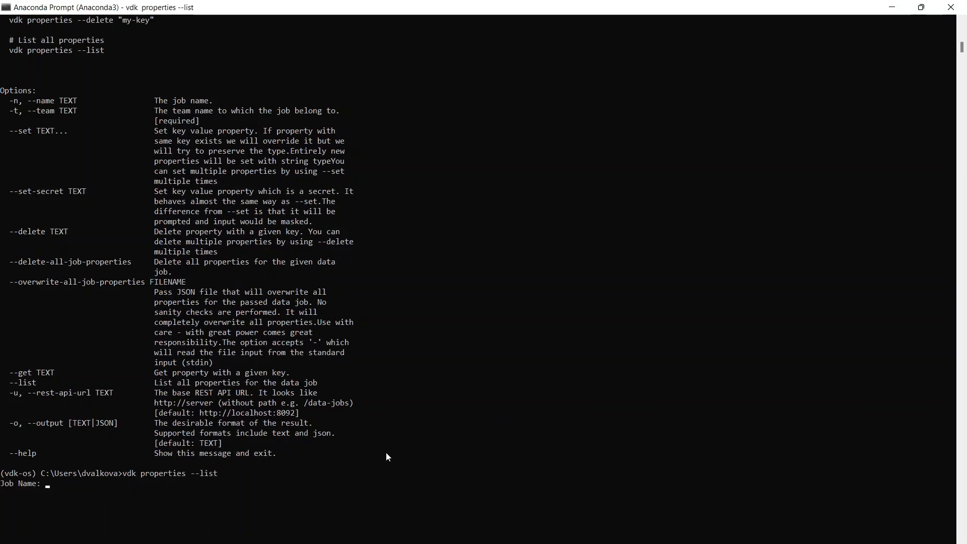
pyautogui.write('inrem')
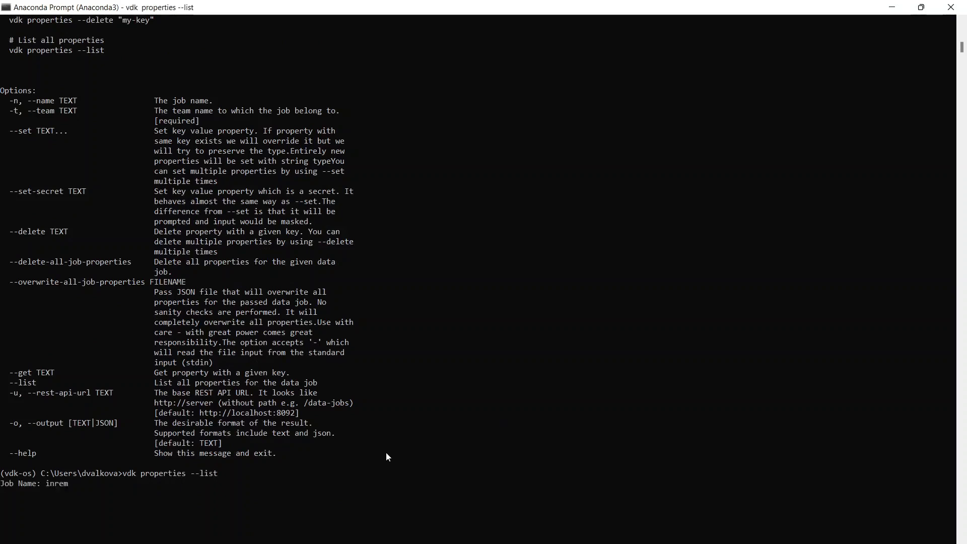
pyautogui.write('increm-ingest-ex')
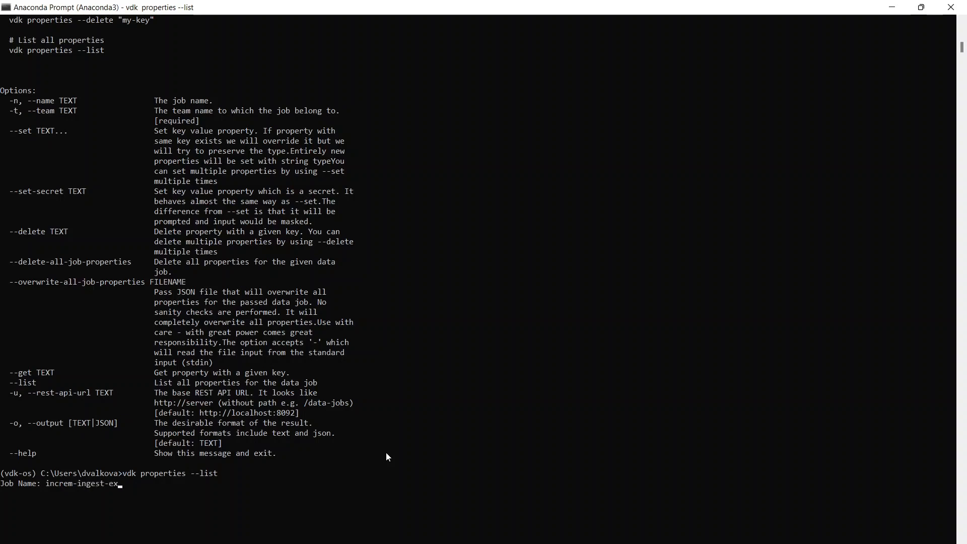